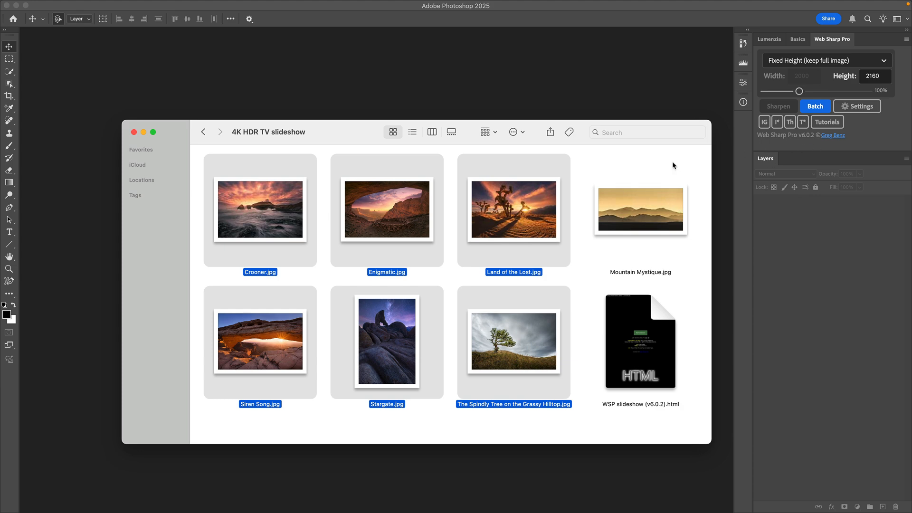
Reveal the Web Sharp Pro panel's flyout command list with the HTML slideshow option.
right_click(639, 342)
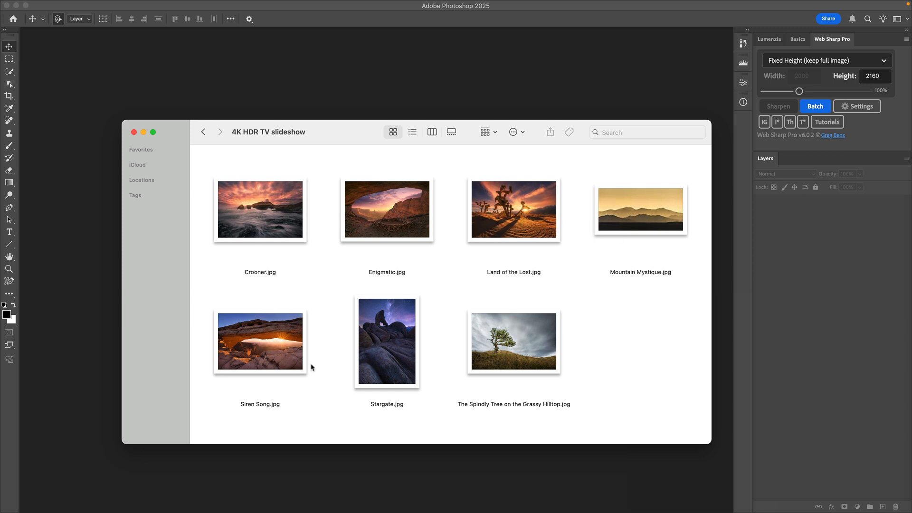
mouse_move(520, 355)
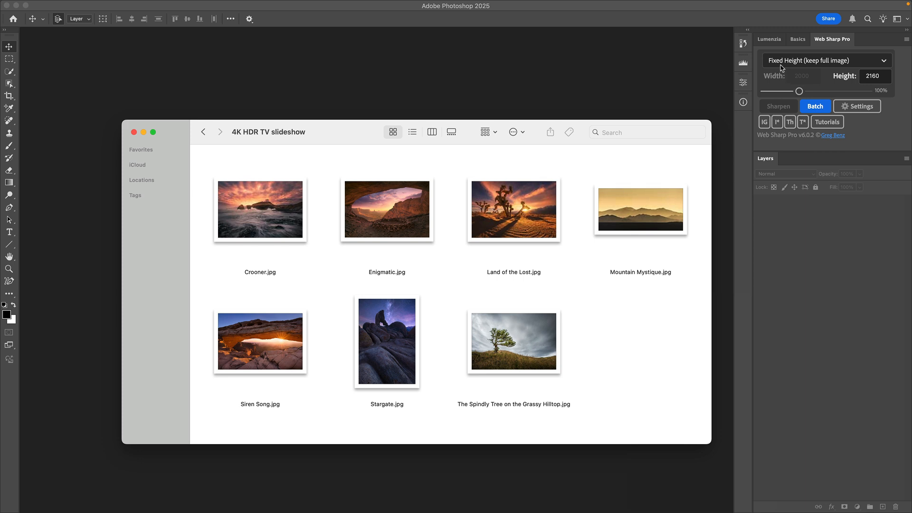
mouse_move(865, 87)
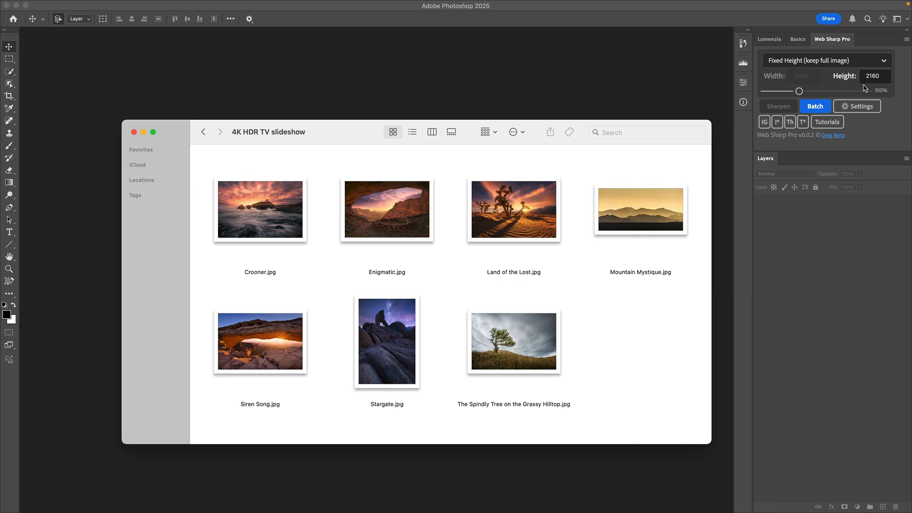
mouse_move(440, 309)
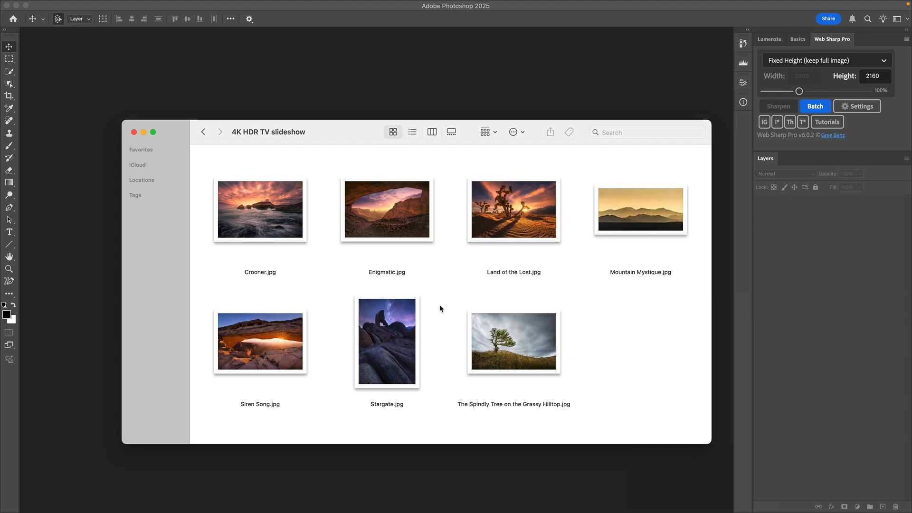
mouse_move(448, 312)
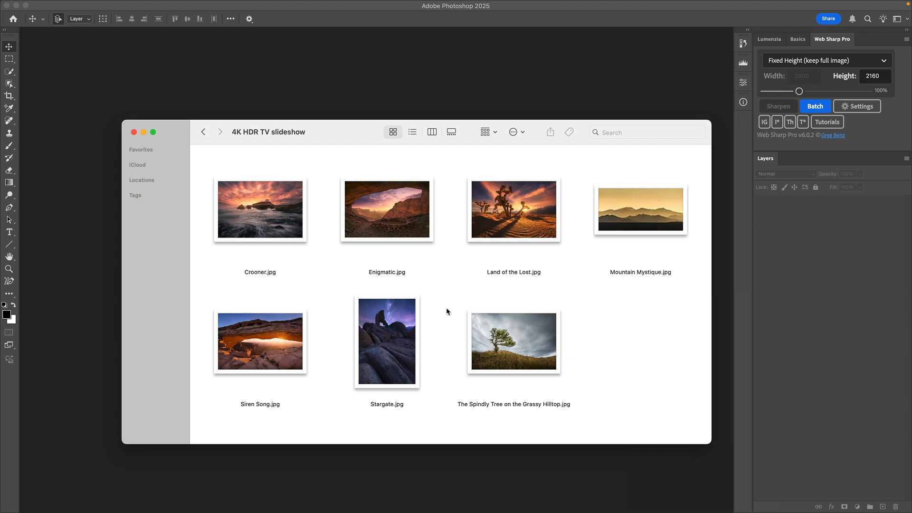
mouse_move(439, 336)
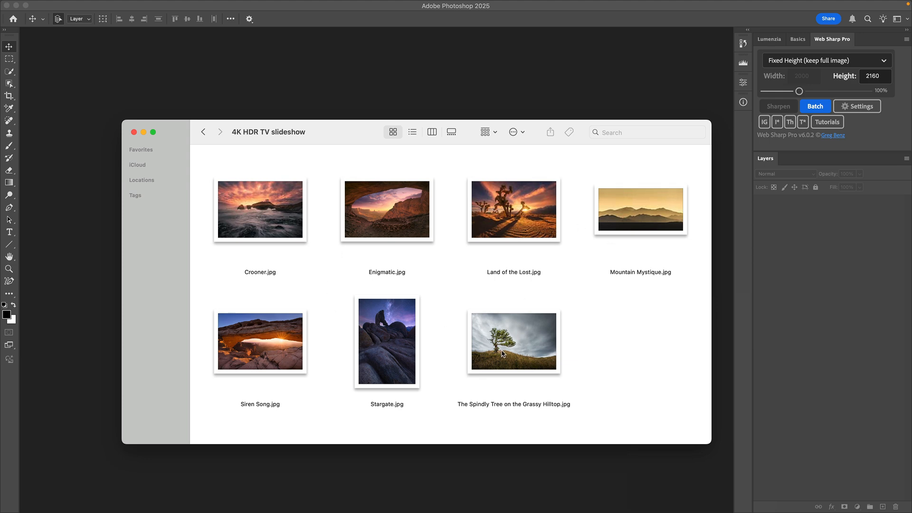
mouse_move(901, 45)
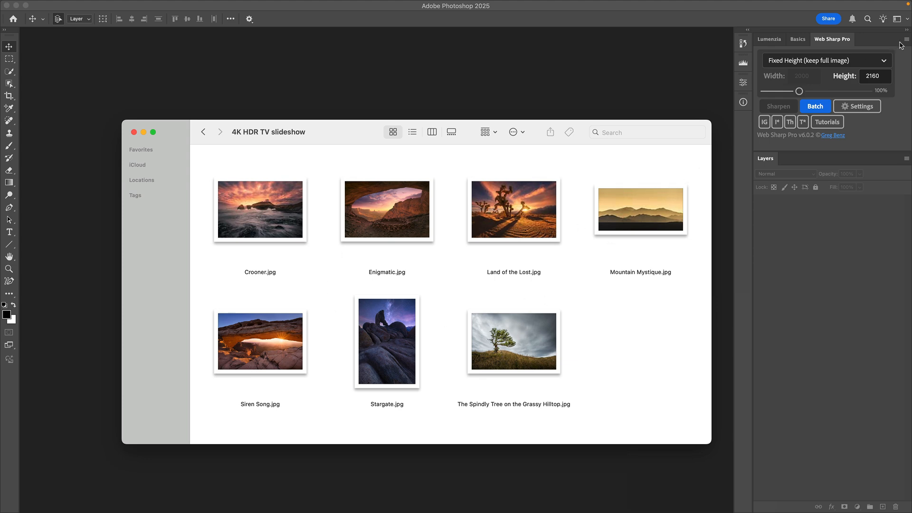
left_click(906, 39)
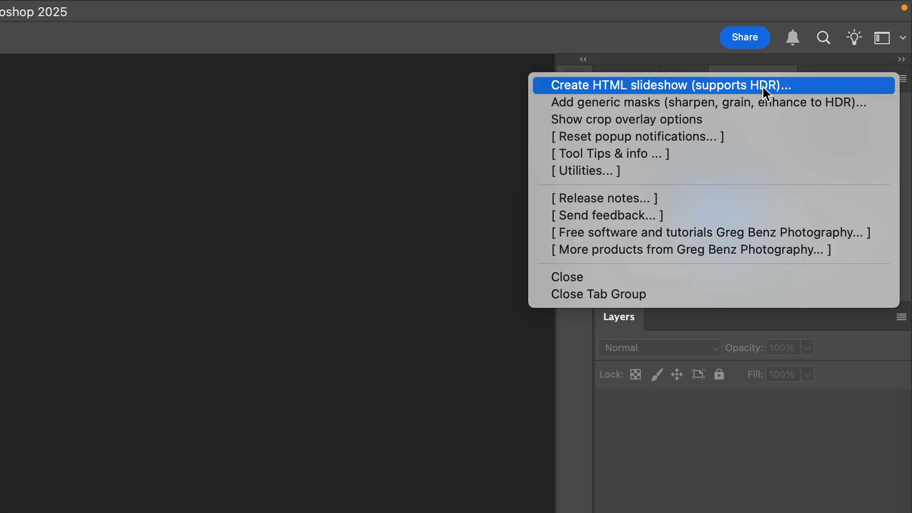
mouse_move(690, 91)
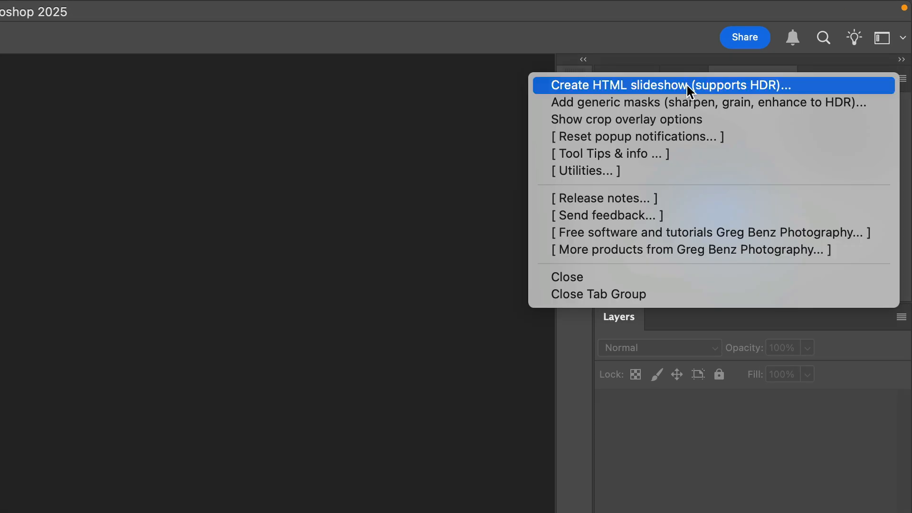
mouse_move(767, 98)
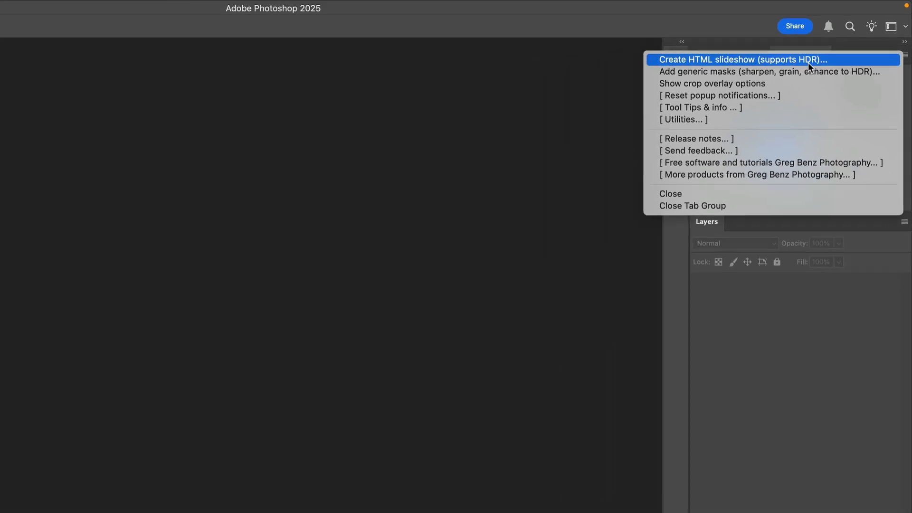
Start Create HTML Slideshow, keep sort order by name, and pick the 4K HDR TV slideshow folder.
left_click(743, 59)
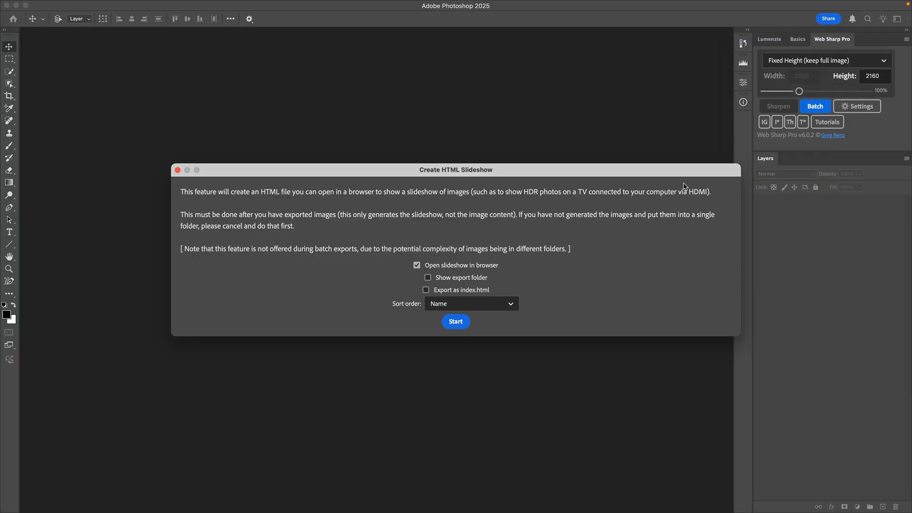
mouse_move(463, 273)
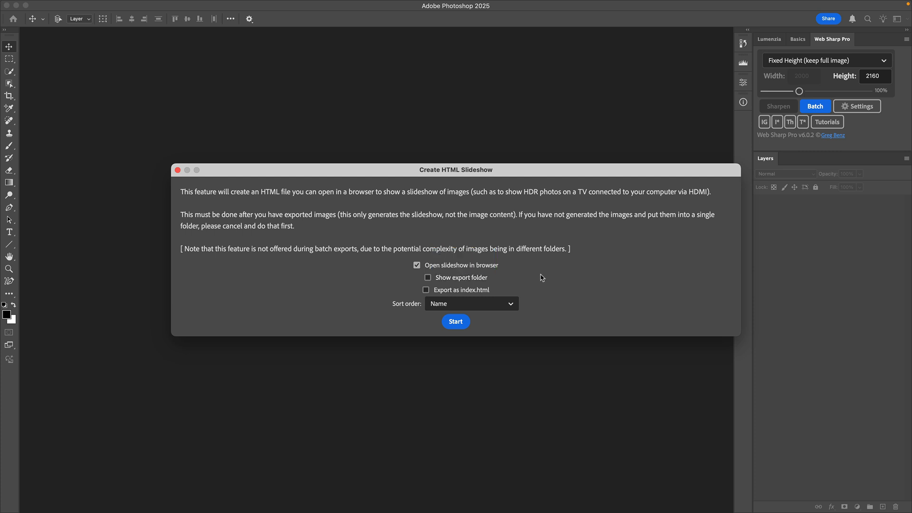
mouse_move(479, 284)
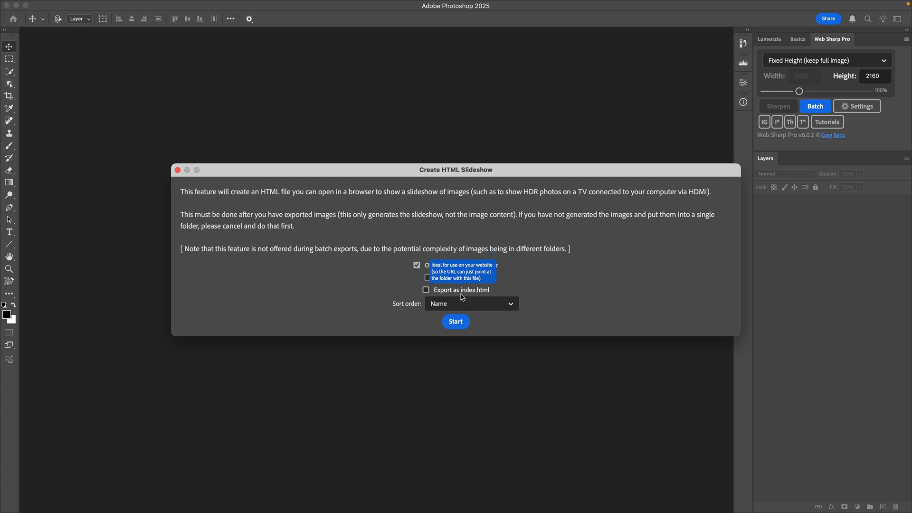
mouse_move(485, 298)
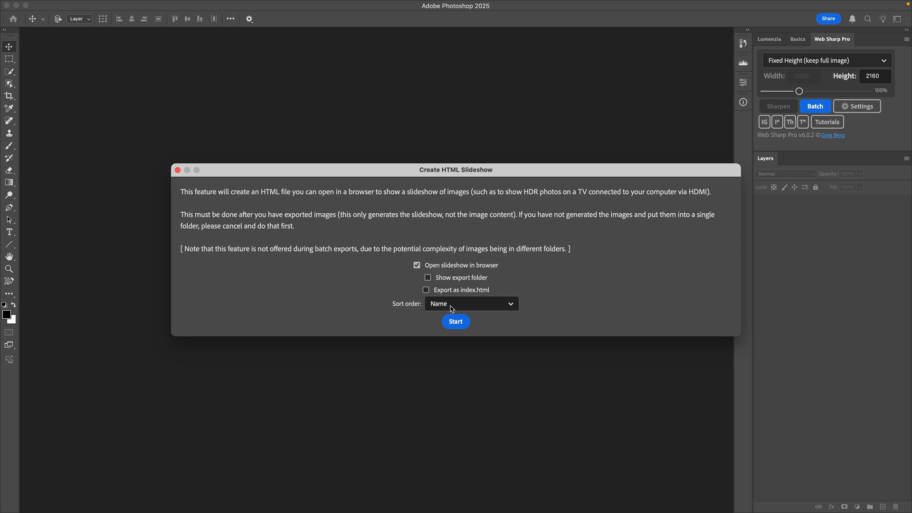
left_click(470, 303)
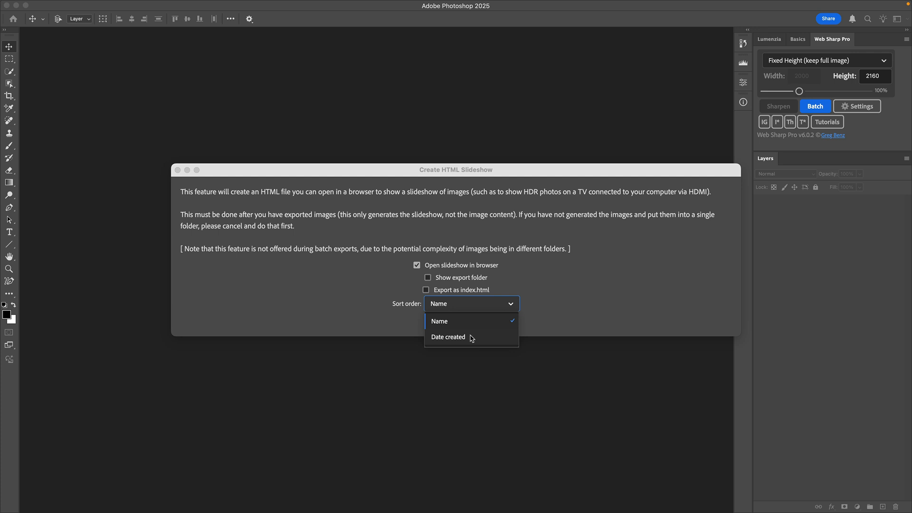
mouse_move(495, 321)
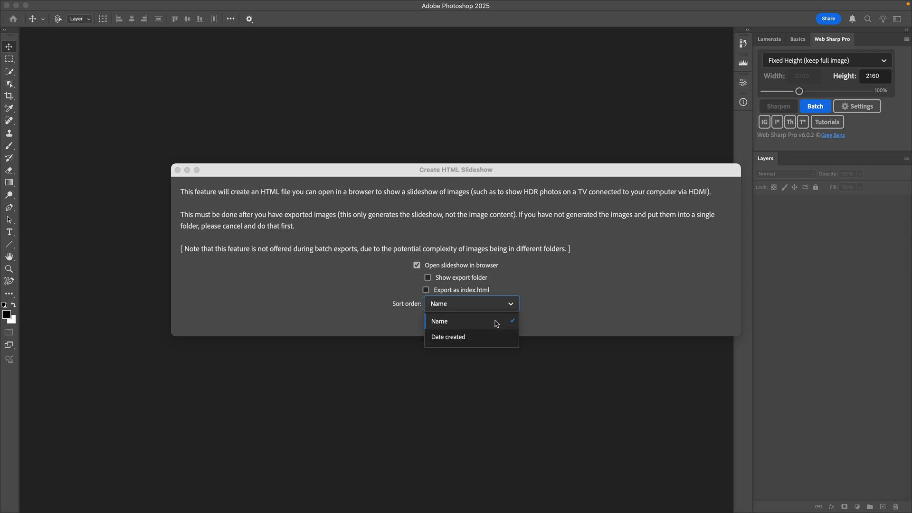
left_click(440, 320)
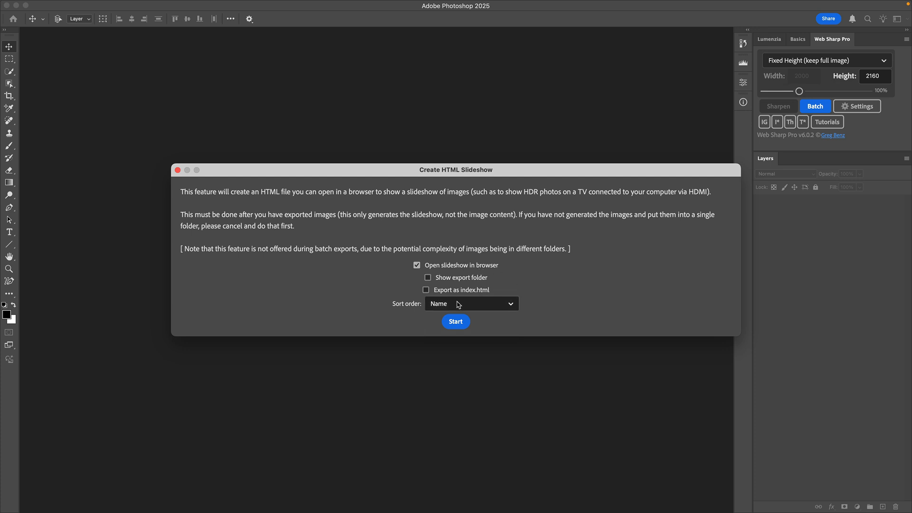
left_click(455, 321)
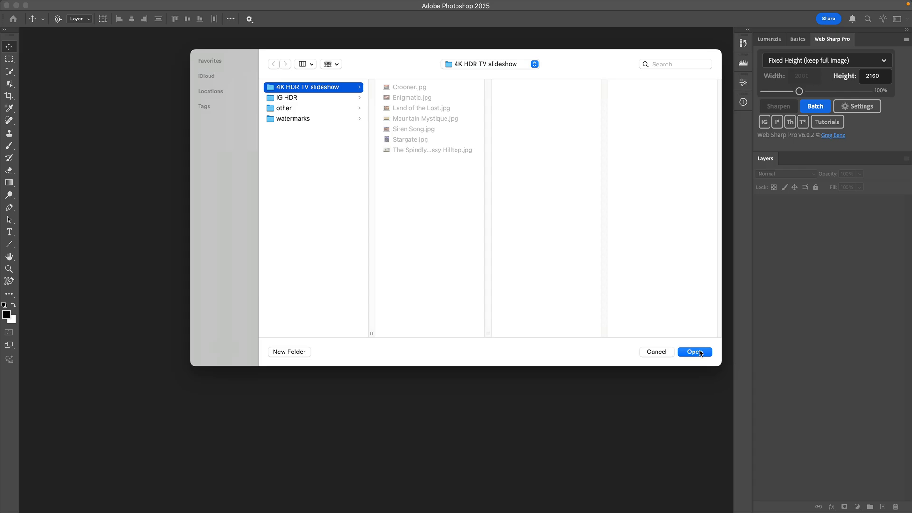
Confirm the folder, lower the delay to 3s, play the slideshow in Brave, then close it.
left_click(694, 351)
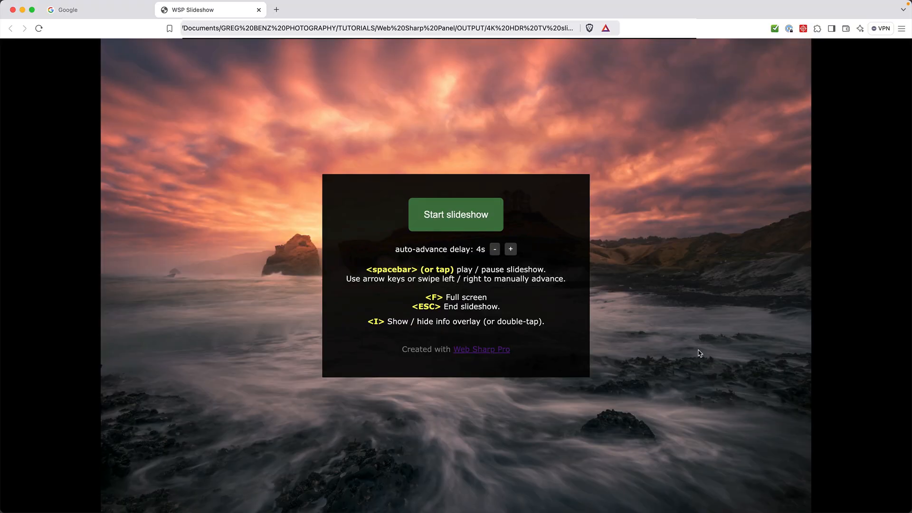
mouse_move(504, 254)
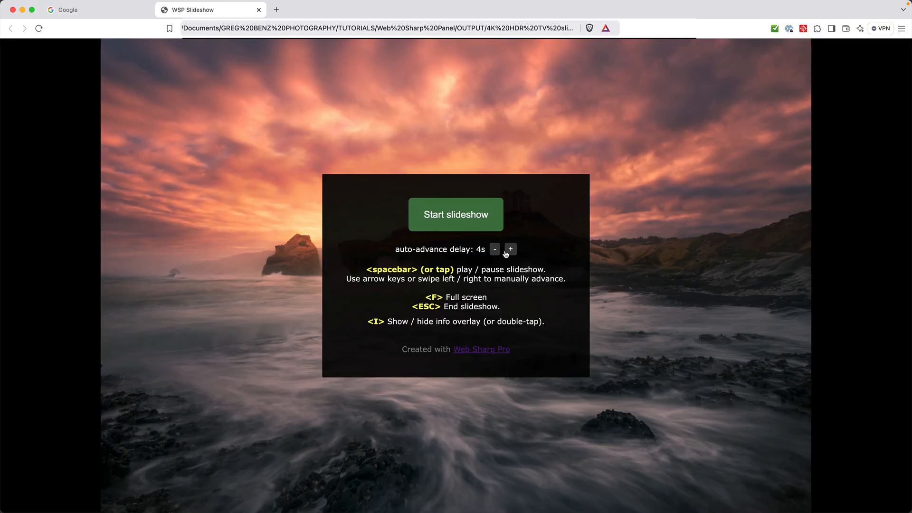
left_click(494, 249)
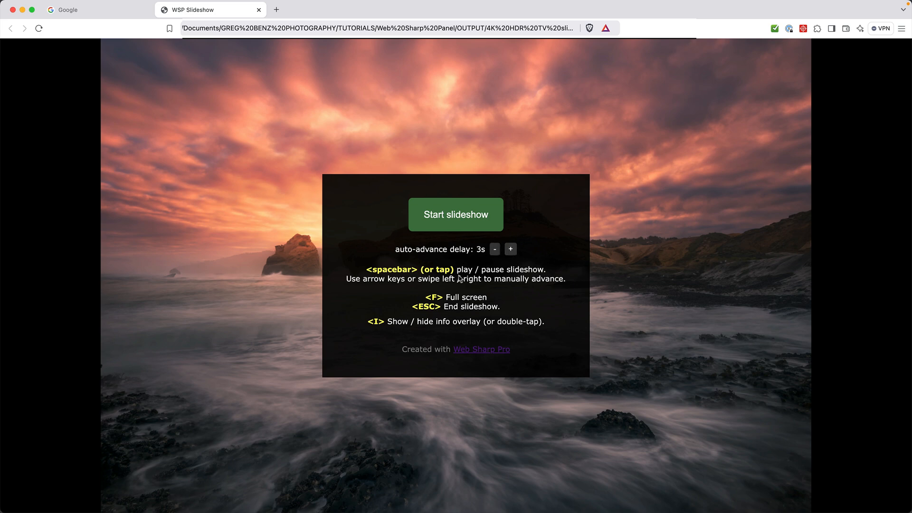
mouse_move(490, 301)
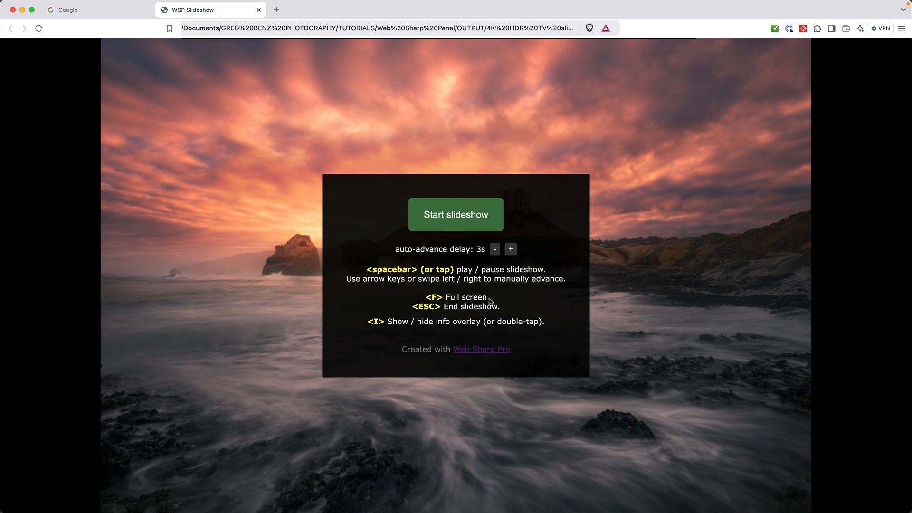
left_click(494, 249)
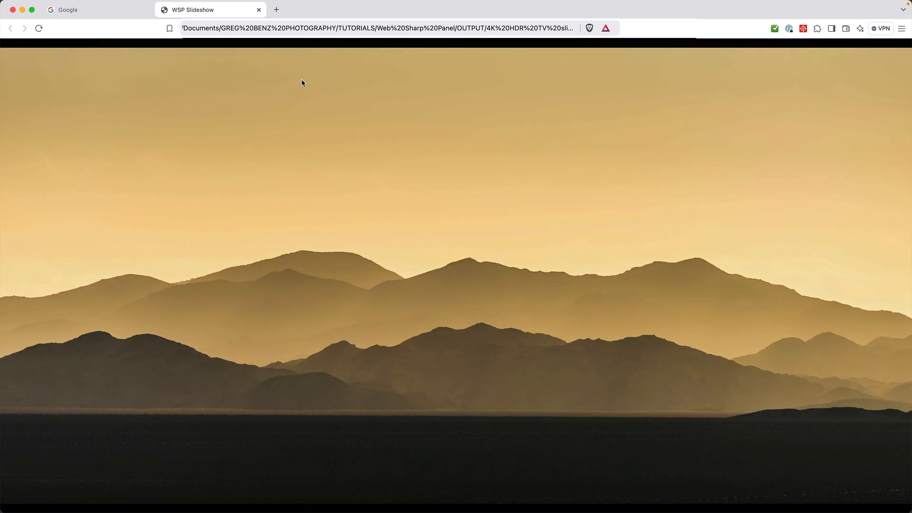
left_click(259, 10)
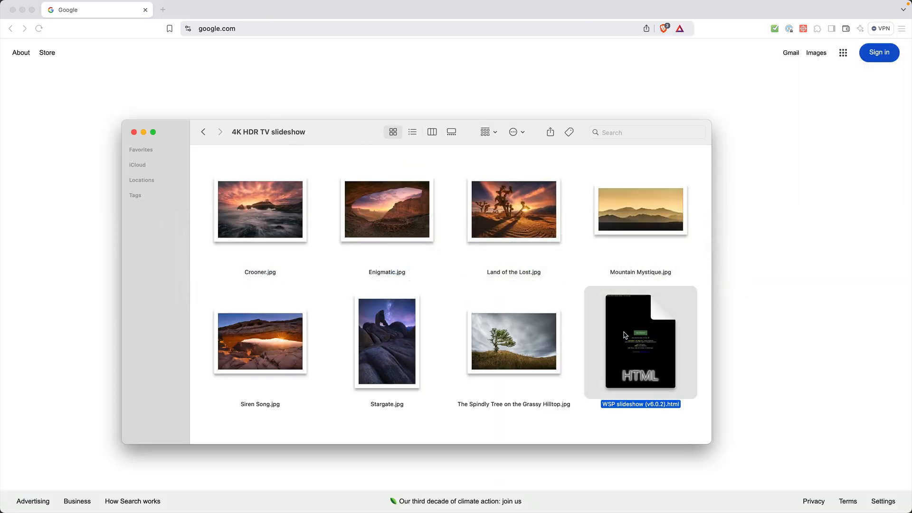
Open WSP slideshow (v6.0.2).html in Visual Studio Code via Open With.
right_click(639, 342)
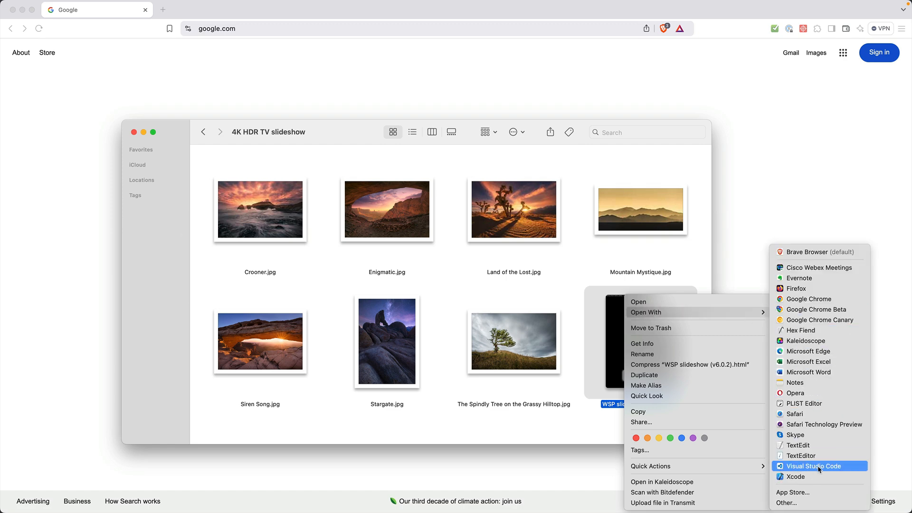
mouse_move(809, 471)
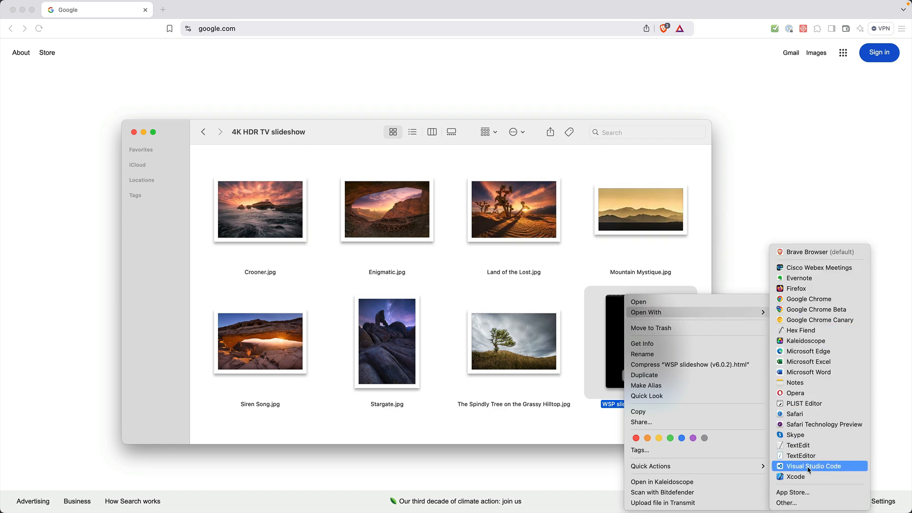
left_click(814, 466)
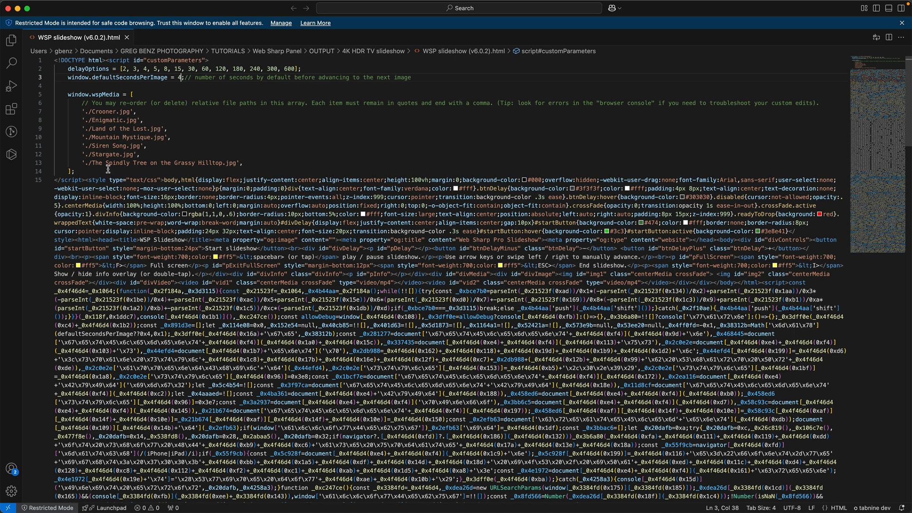
mouse_move(256, 454)
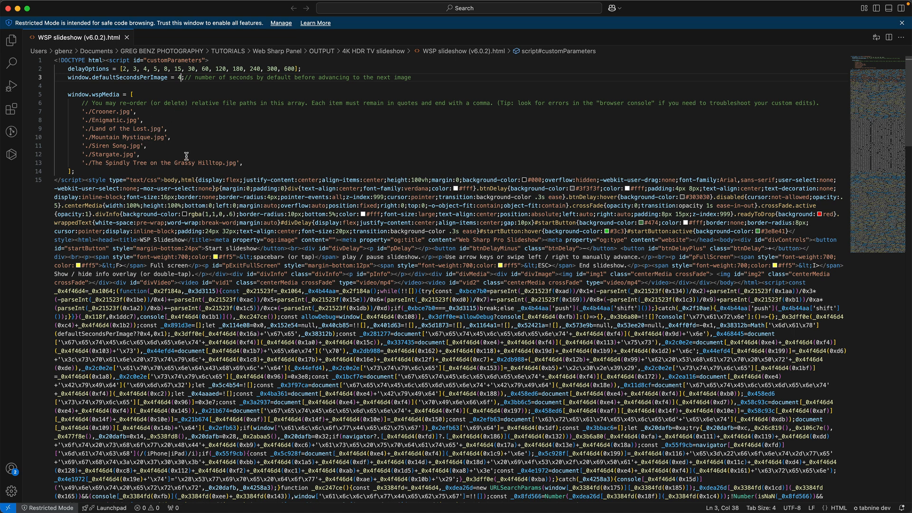
mouse_move(222, 69)
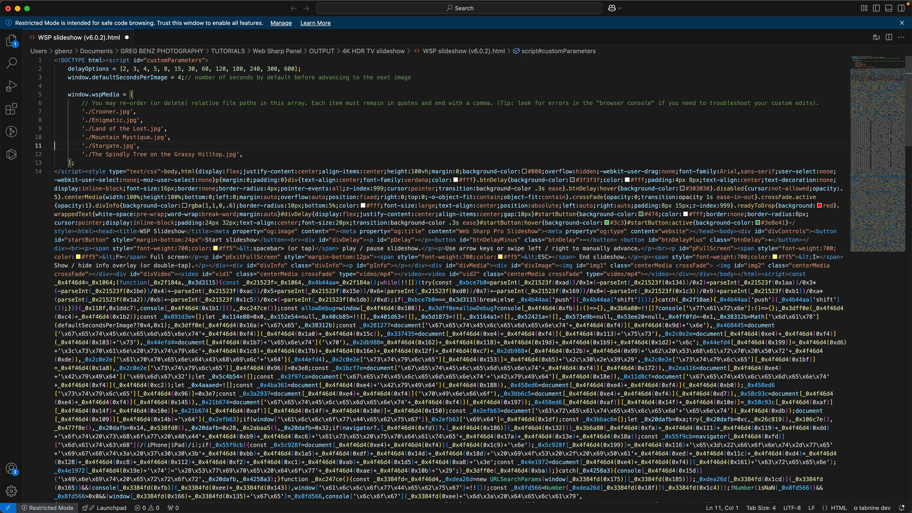
mouse_move(184, 139)
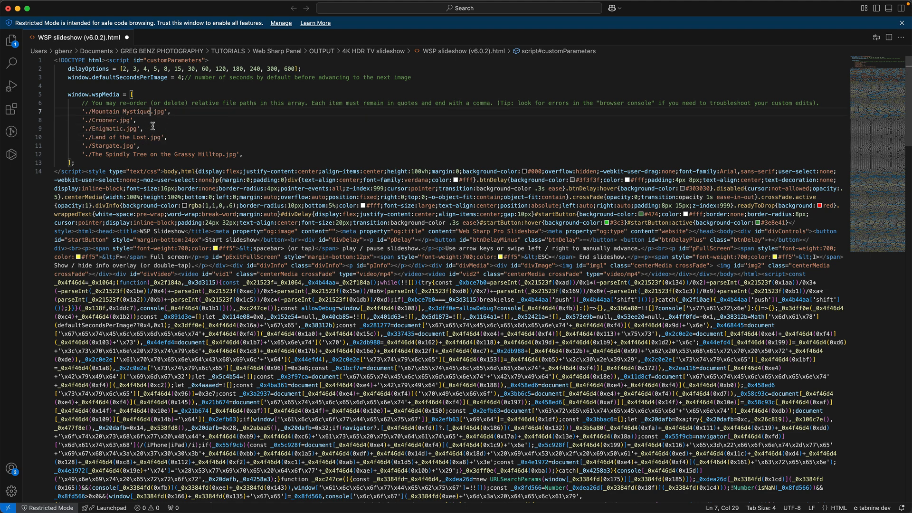
mouse_move(138, 115)
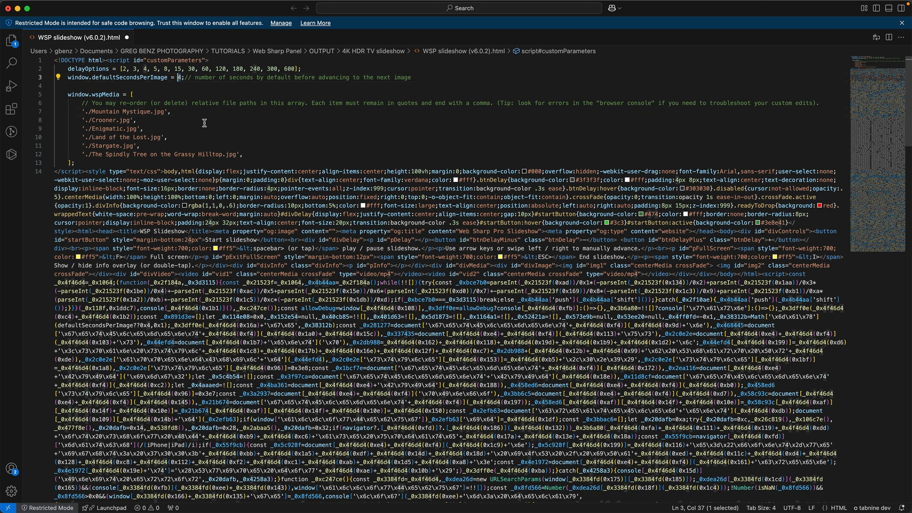
Change defaultSecondsPerImage from 4 to 2 with Mountain Mystique first in the list.
type("2")
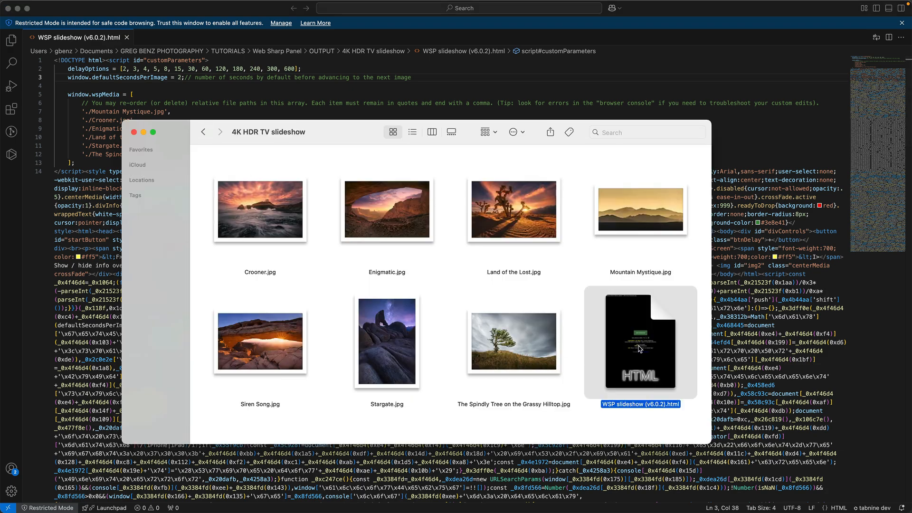
Launch the edited slideshow in Brave showing Mountain Mystique and a 2s delay.
double_click(639, 341)
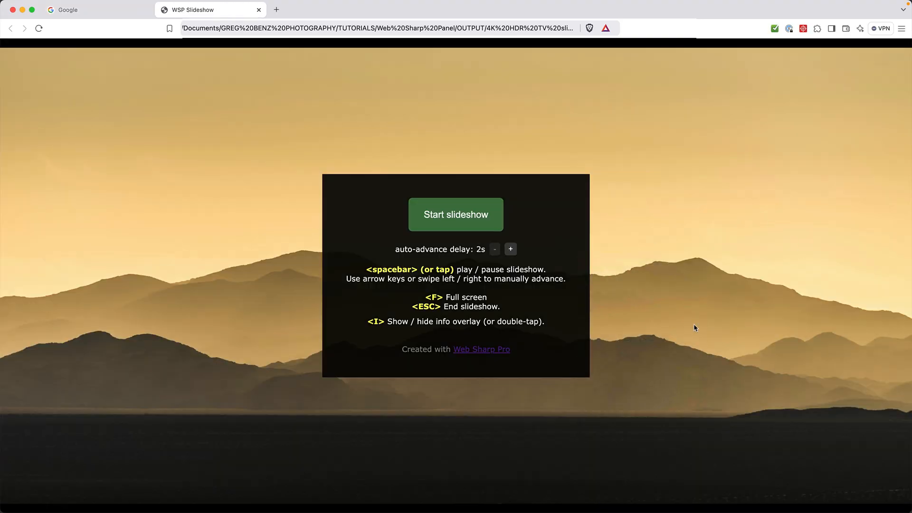
mouse_move(480, 256)
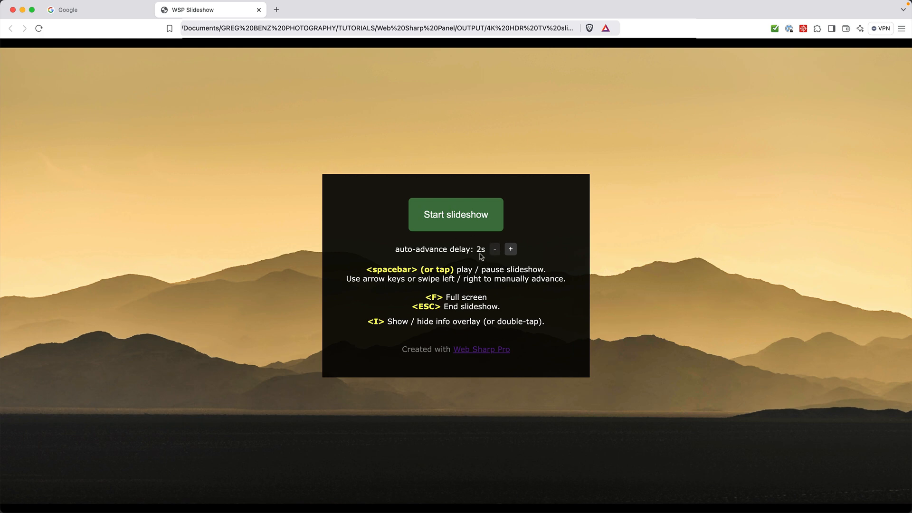